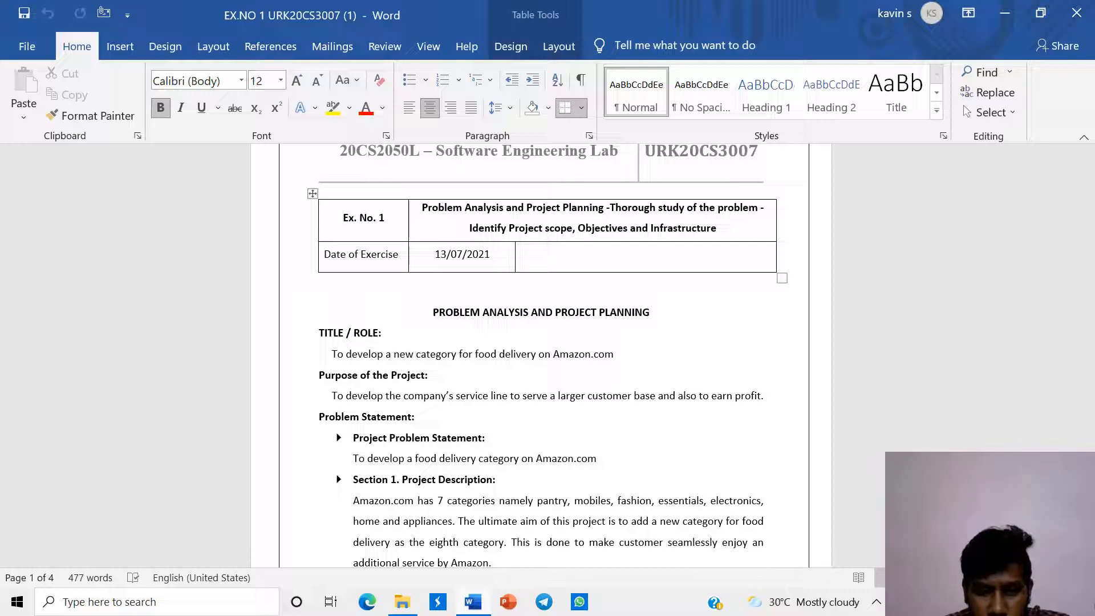
Step: Scroll through page 1's problem statement Sections 1–3 down to the top of page 2
{"action": "left_click", "coordinate": [343, 217]}
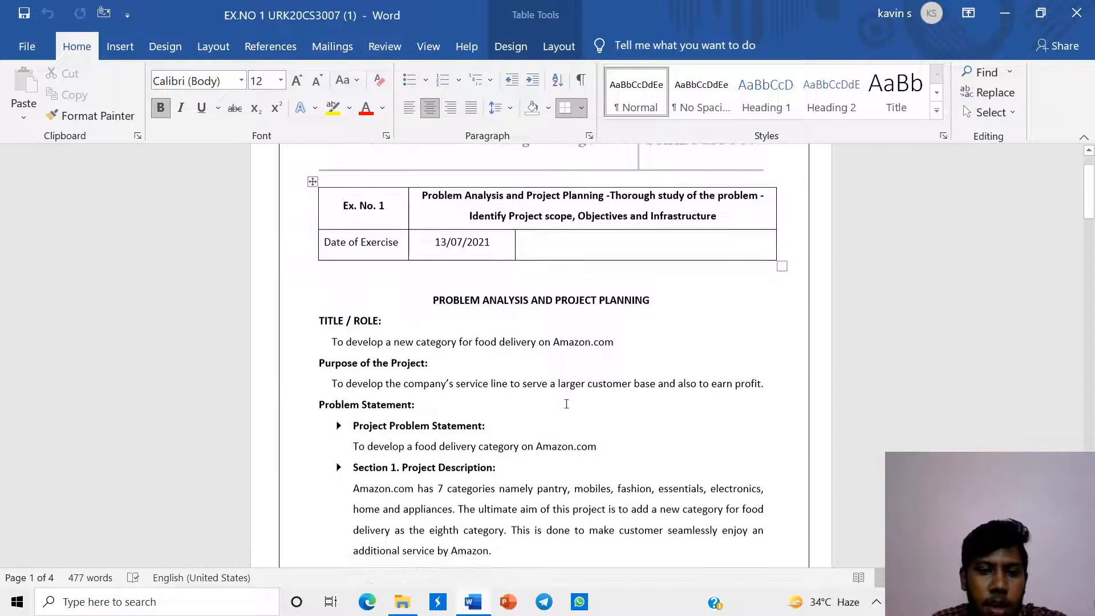
{"action": "scroll", "scroll_direction": "down", "scroll_amount": 3}
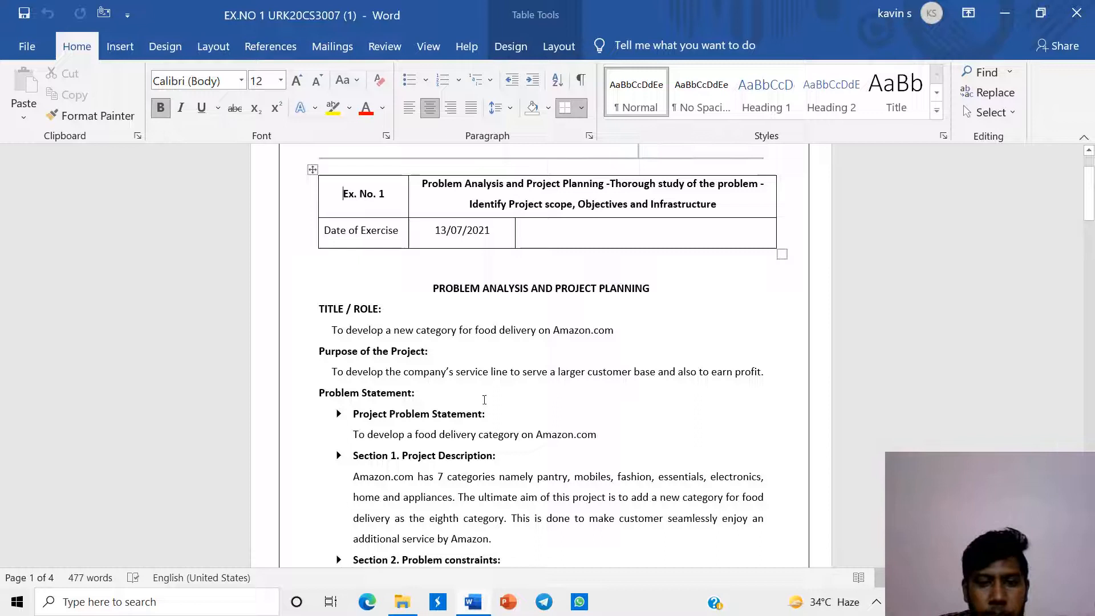
{"action": "mouse_move", "coordinate": [626, 382]}
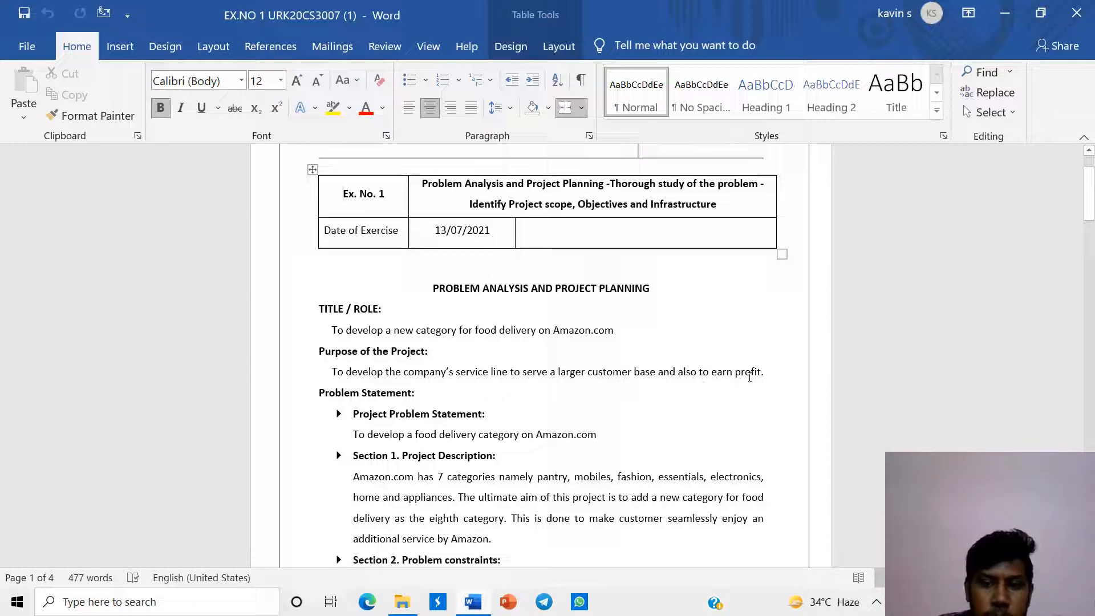
{"action": "scroll", "scroll_direction": "down", "scroll_amount": 3}
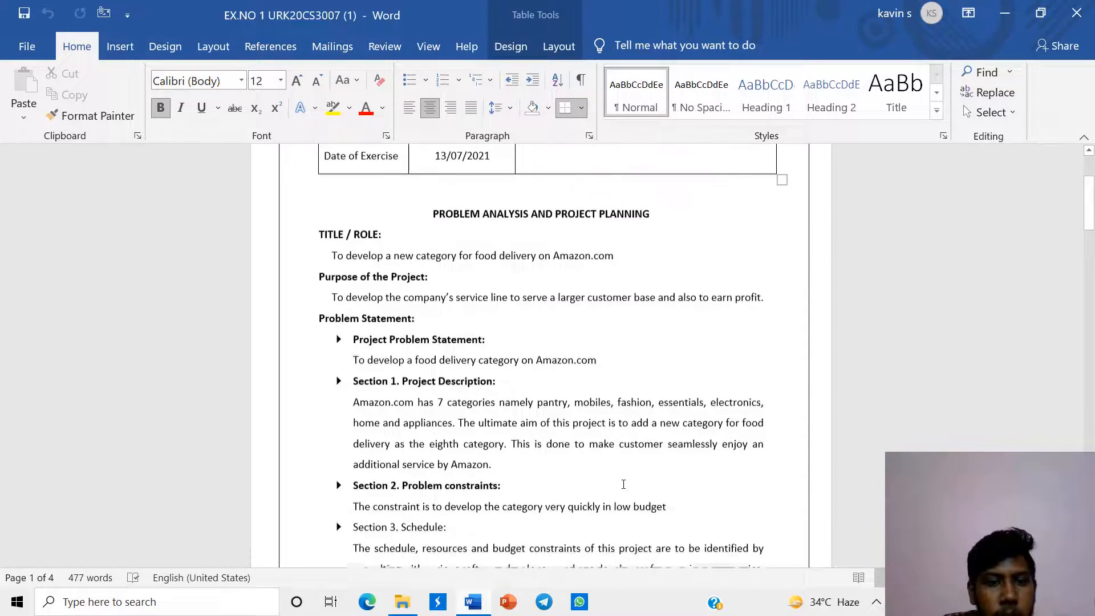
{"action": "scroll", "scroll_direction": "down", "scroll_amount": 3}
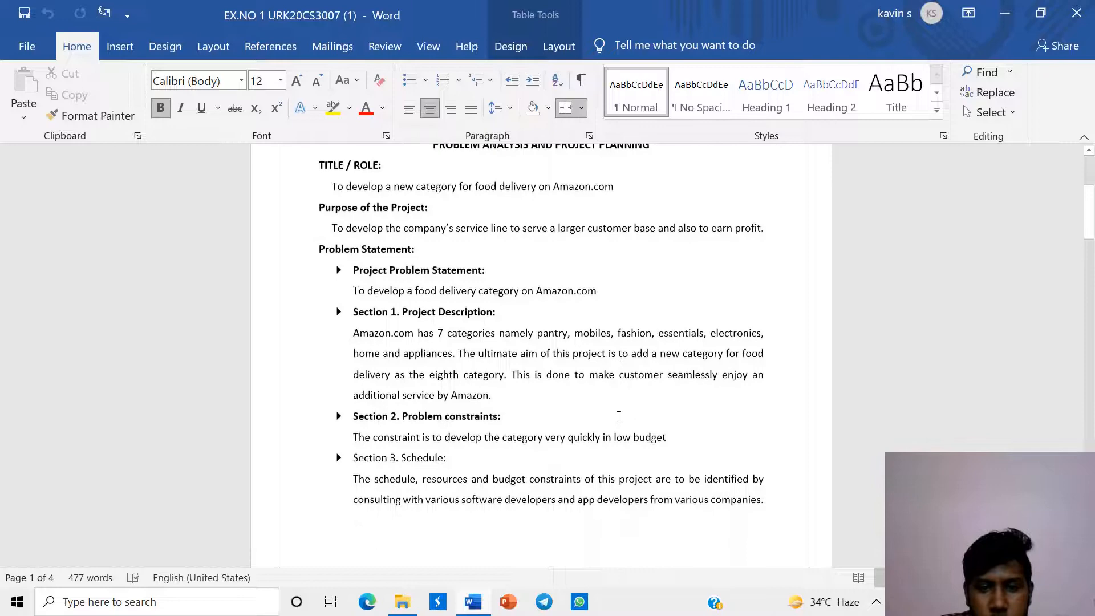
{"action": "scroll", "scroll_direction": "down", "scroll_amount": 3}
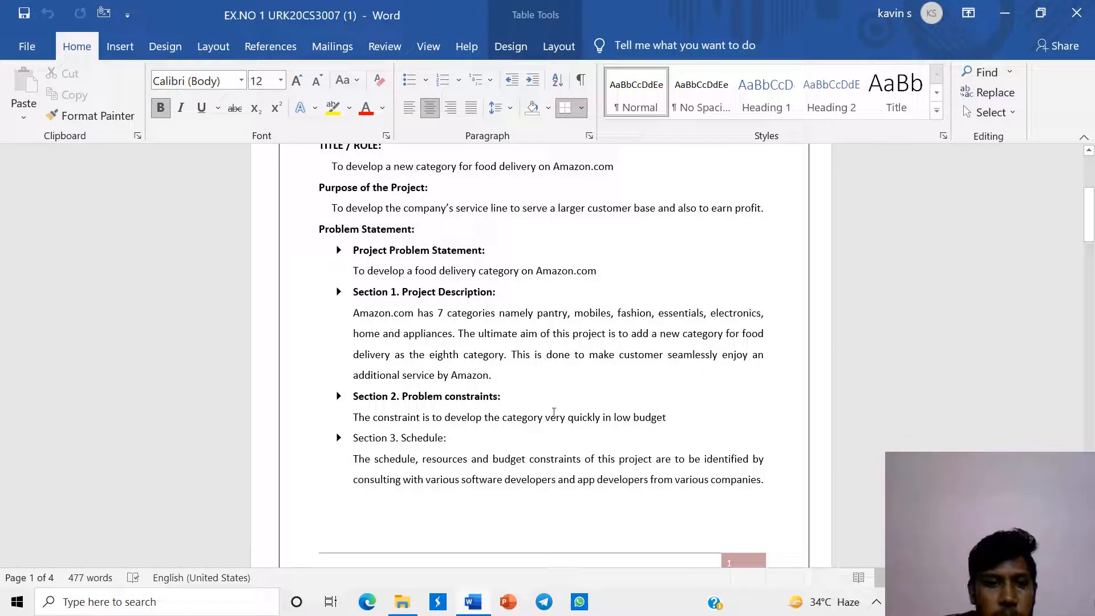
{"action": "scroll", "scroll_direction": "down", "scroll_amount": 3}
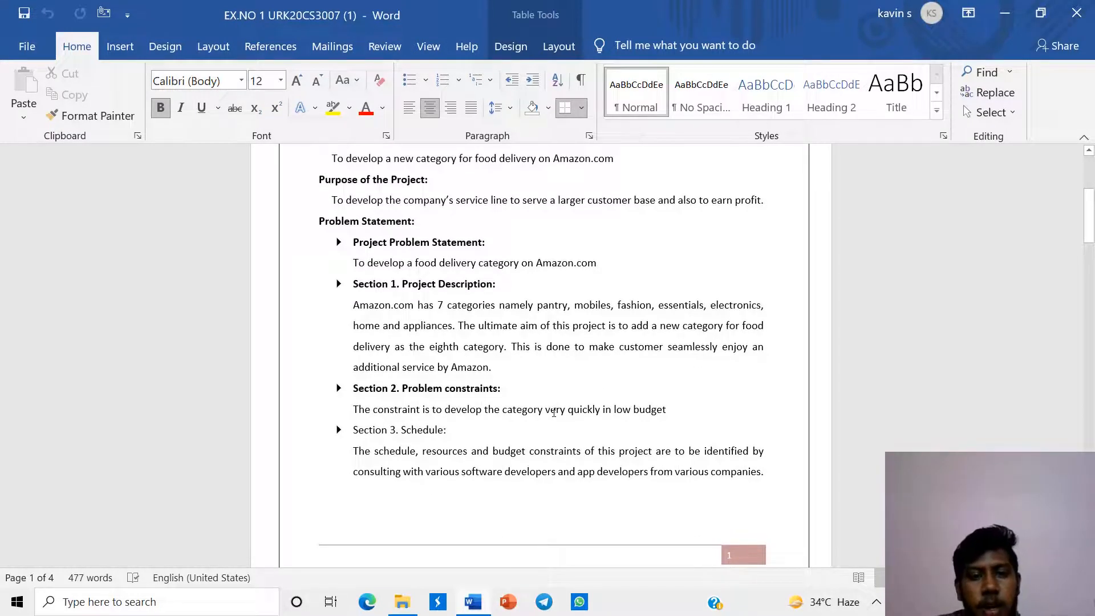
{"action": "scroll", "scroll_direction": "down", "scroll_amount": 3}
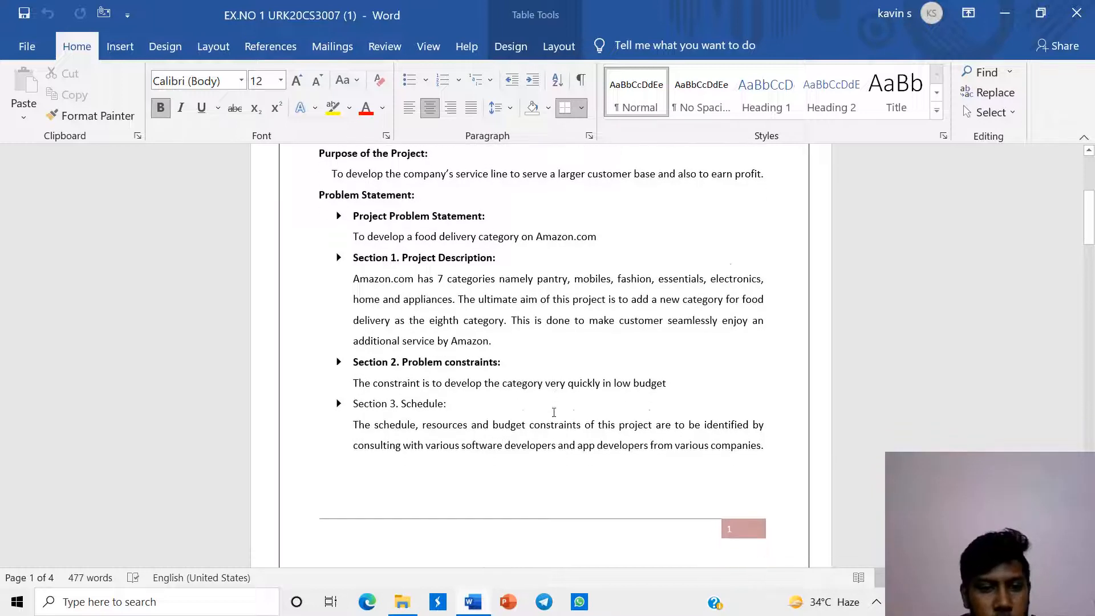
{"action": "scroll", "scroll_direction": "down", "scroll_amount": 3}
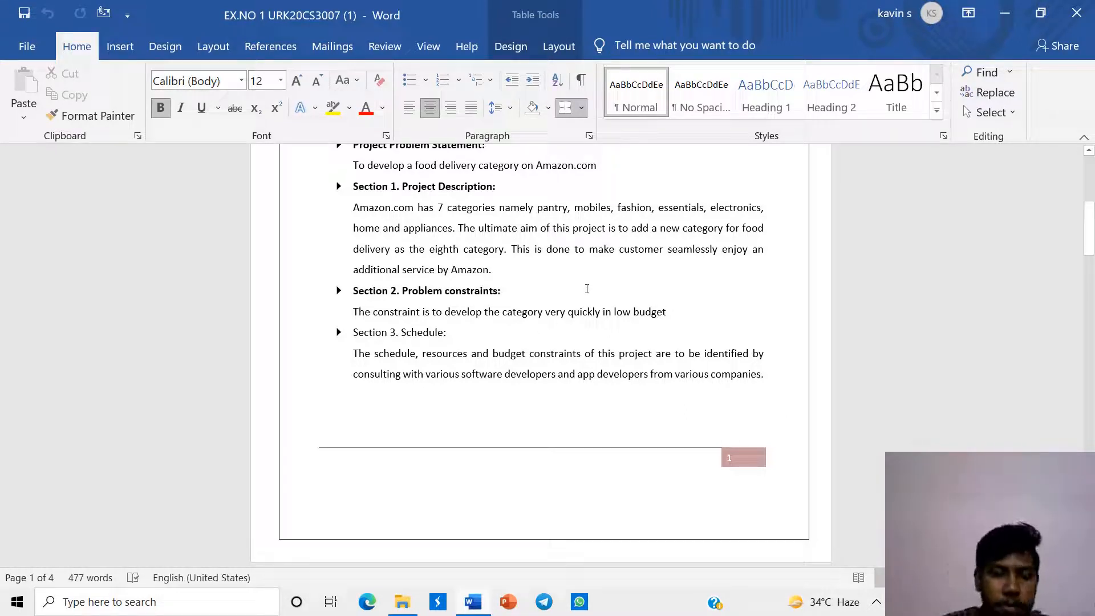
{"action": "mouse_move", "coordinate": [602, 298]}
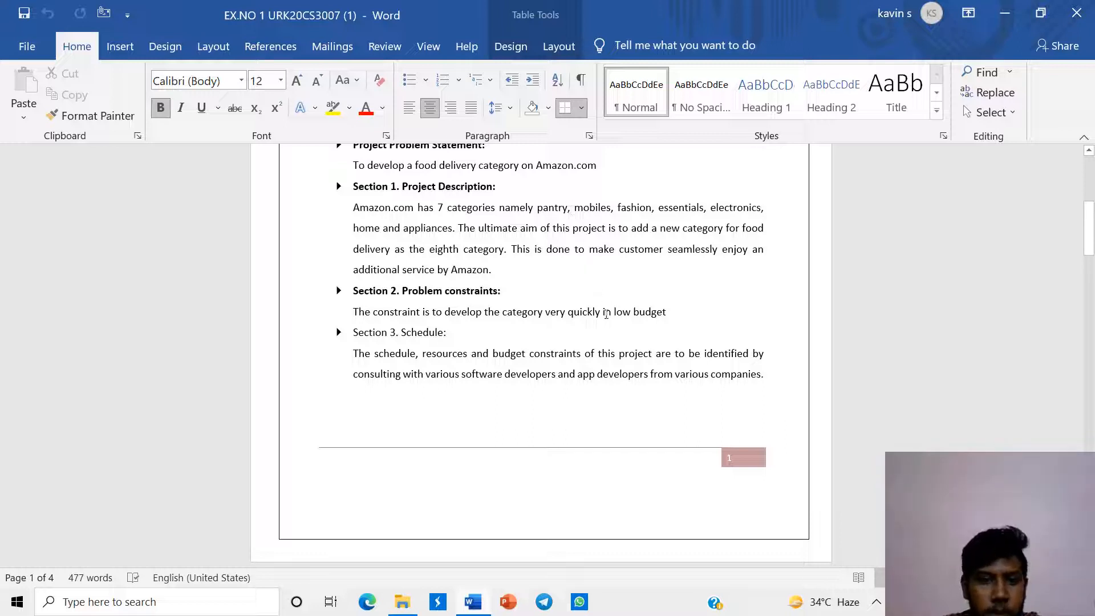
{"action": "mouse_move", "coordinate": [602, 237]}
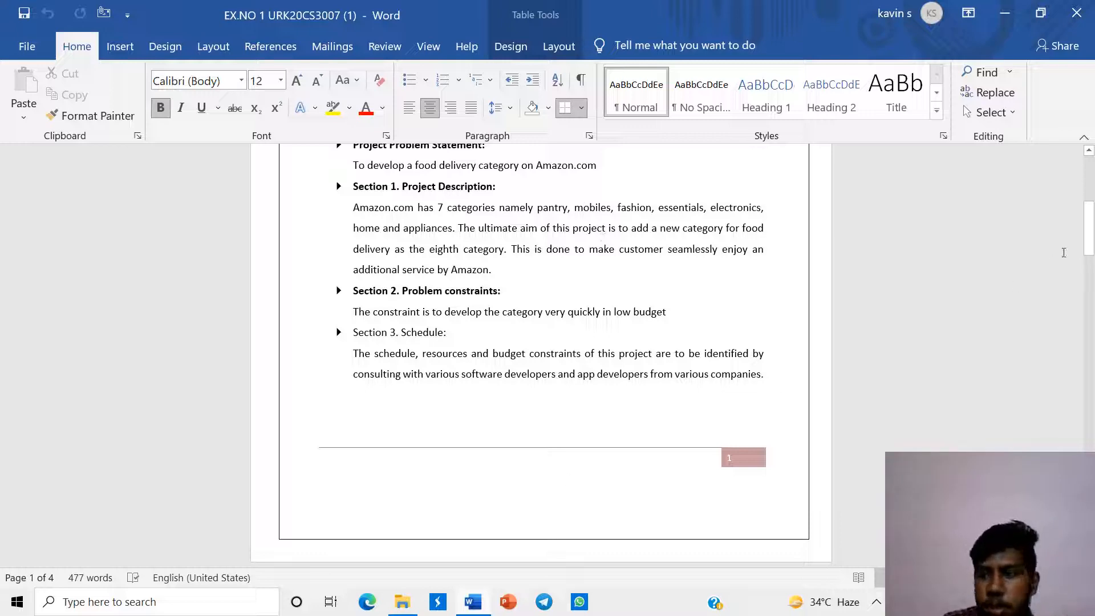
{"action": "scroll", "scroll_direction": "down", "scroll_amount": 3}
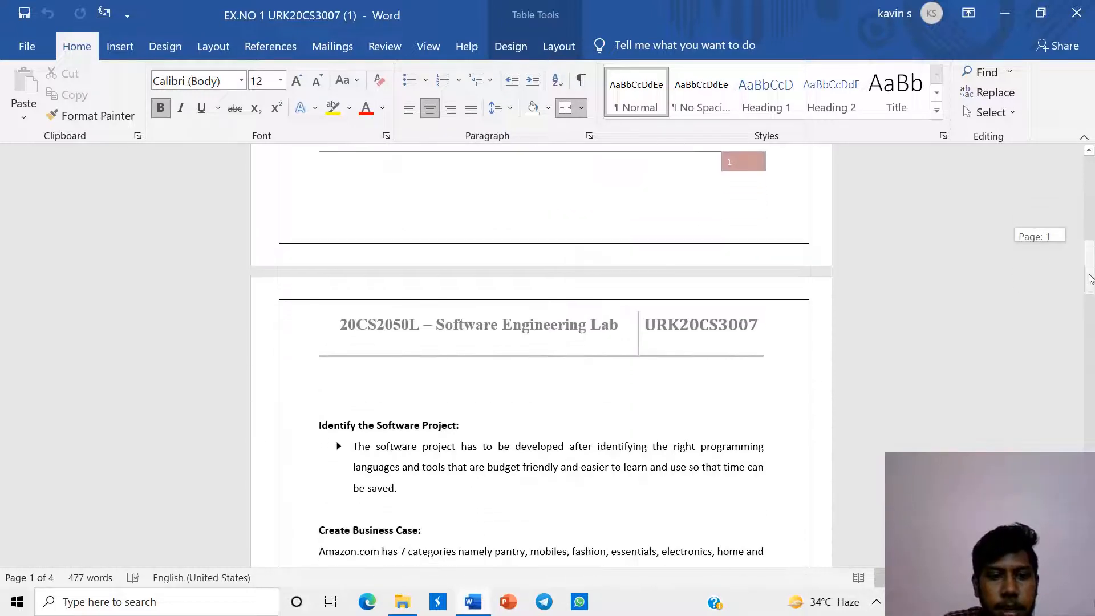
Step: Scroll past the Create Business Case and Amazon history sections to the top of page 3
{"action": "scroll", "scroll_direction": "down", "scroll_amount": 3}
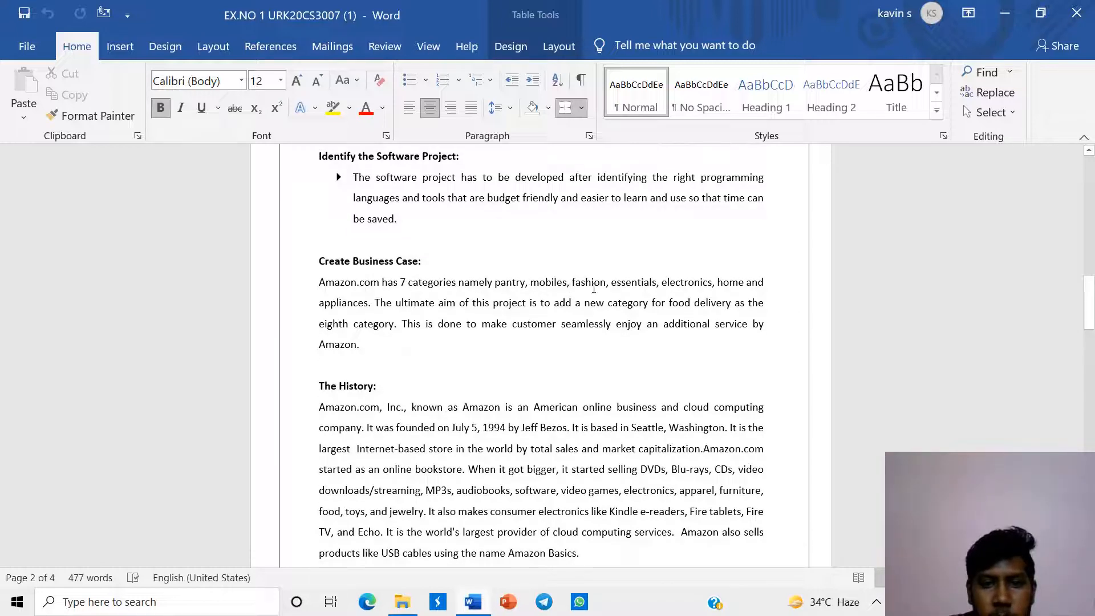
{"action": "scroll", "scroll_direction": "down", "scroll_amount": 3}
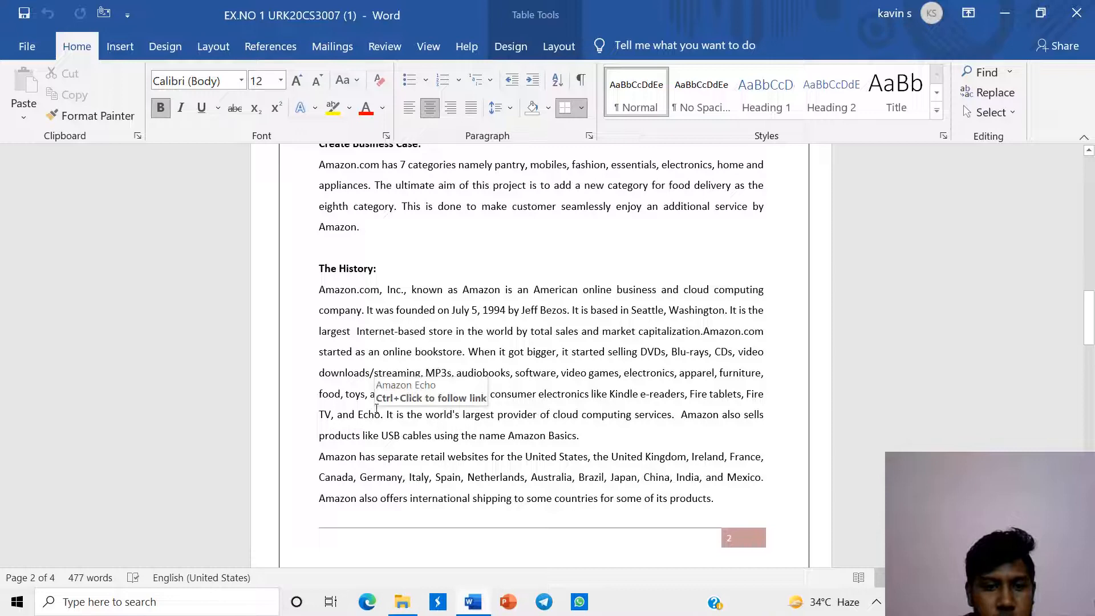
{"action": "scroll", "scroll_direction": "down", "scroll_amount": 3}
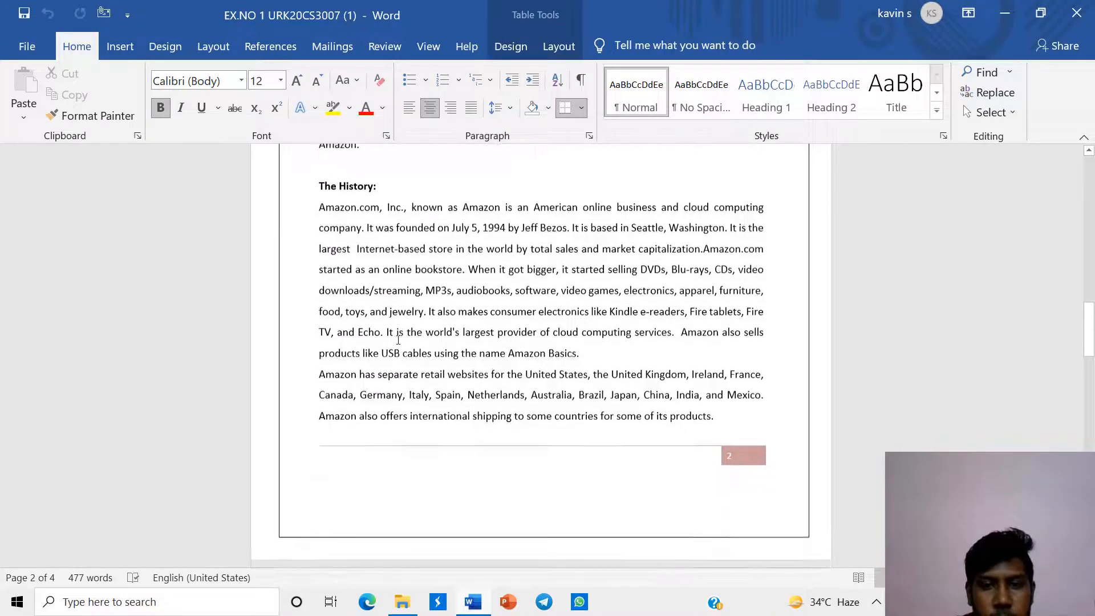
{"action": "scroll", "scroll_direction": "down", "scroll_amount": 3}
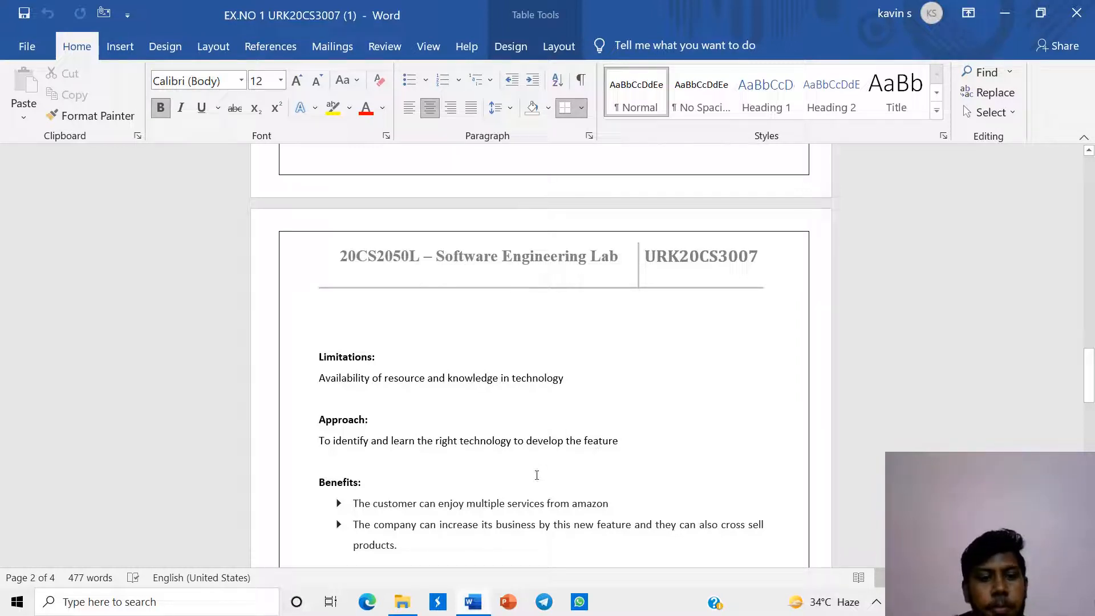
Step: Scroll slightly to reveal the Conclusion heading and paragraph below the Benefits list
{"action": "scroll", "scroll_direction": "down", "scroll_amount": 3}
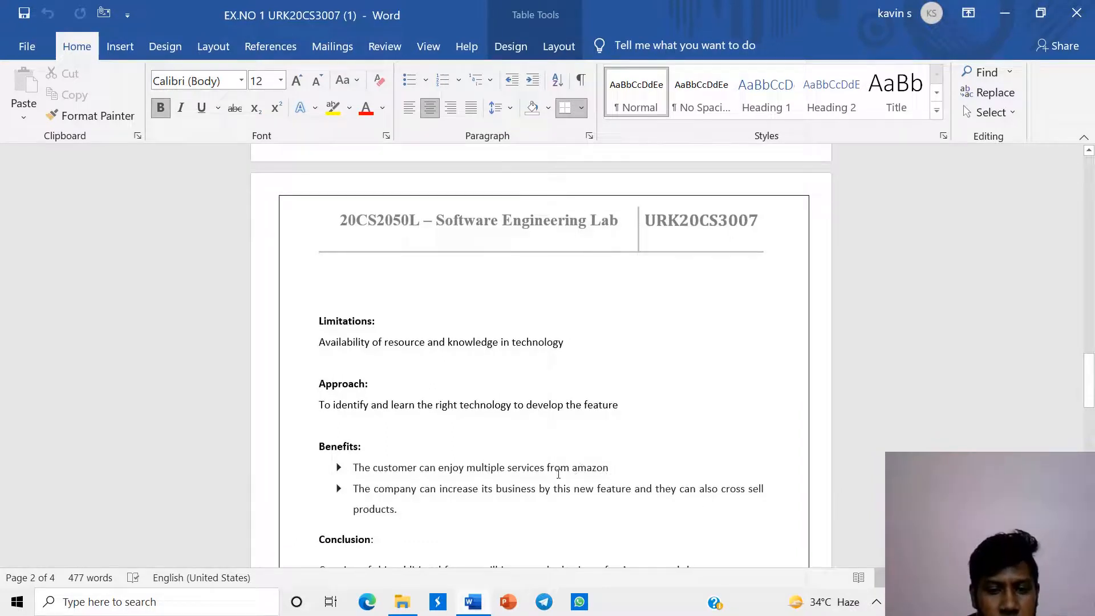
{"action": "scroll", "scroll_direction": "down", "scroll_amount": 3}
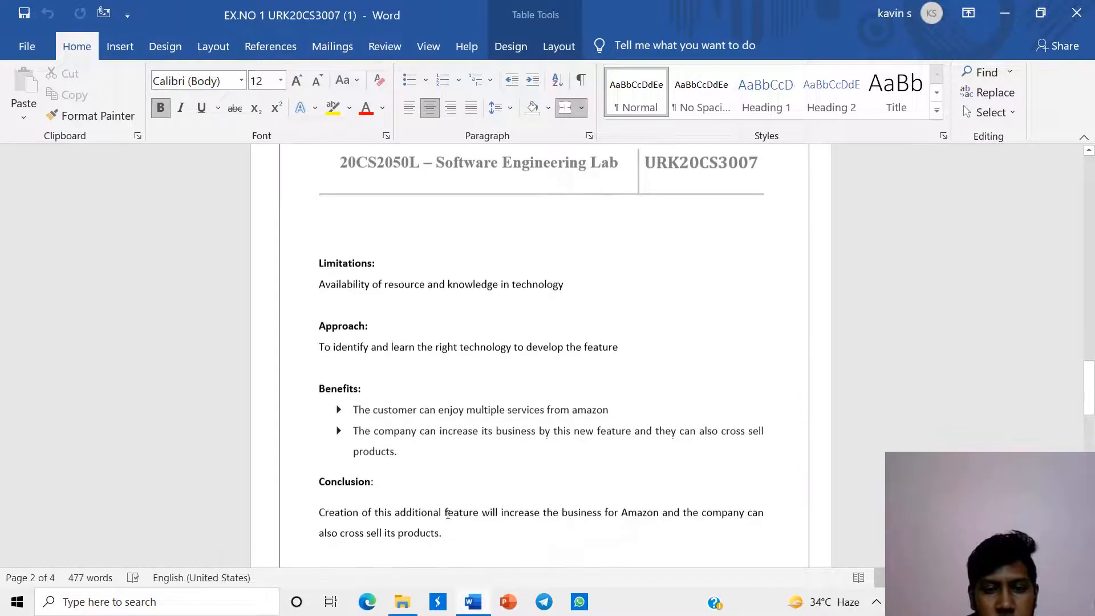